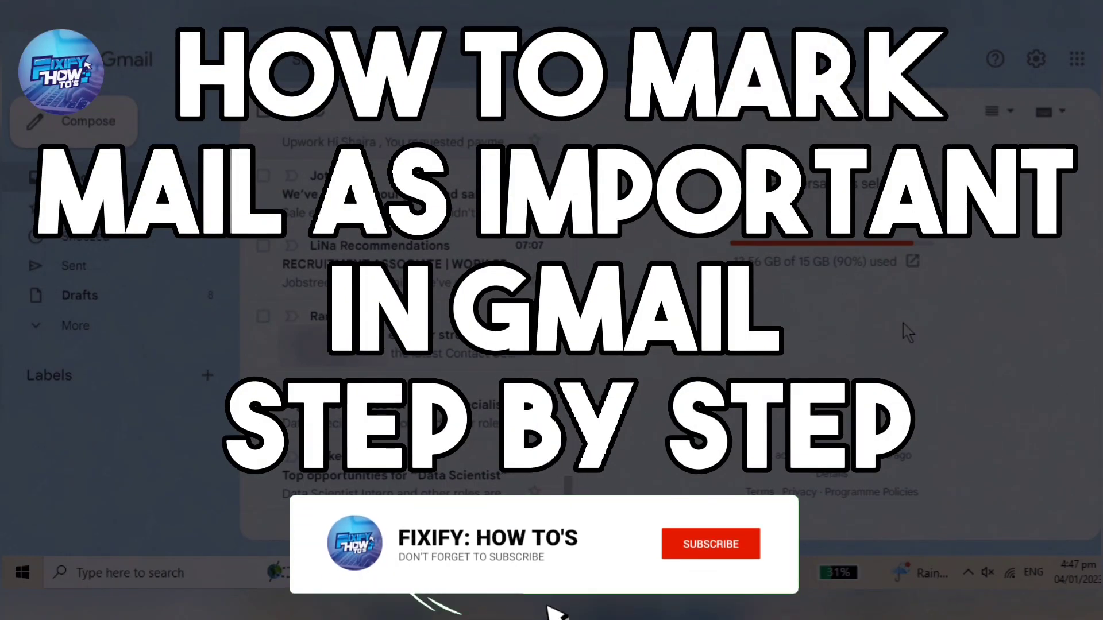
Step: Mark the Randstad Canada email important and expand the folder list to reveal Important
left_click(710, 543)
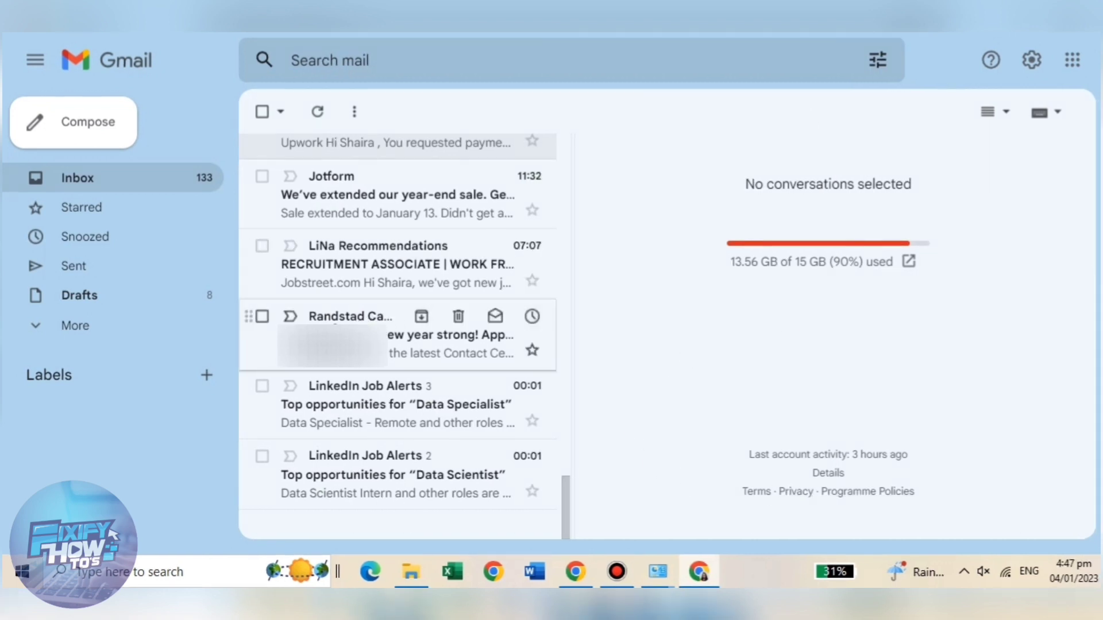
mouse_move(412, 347)
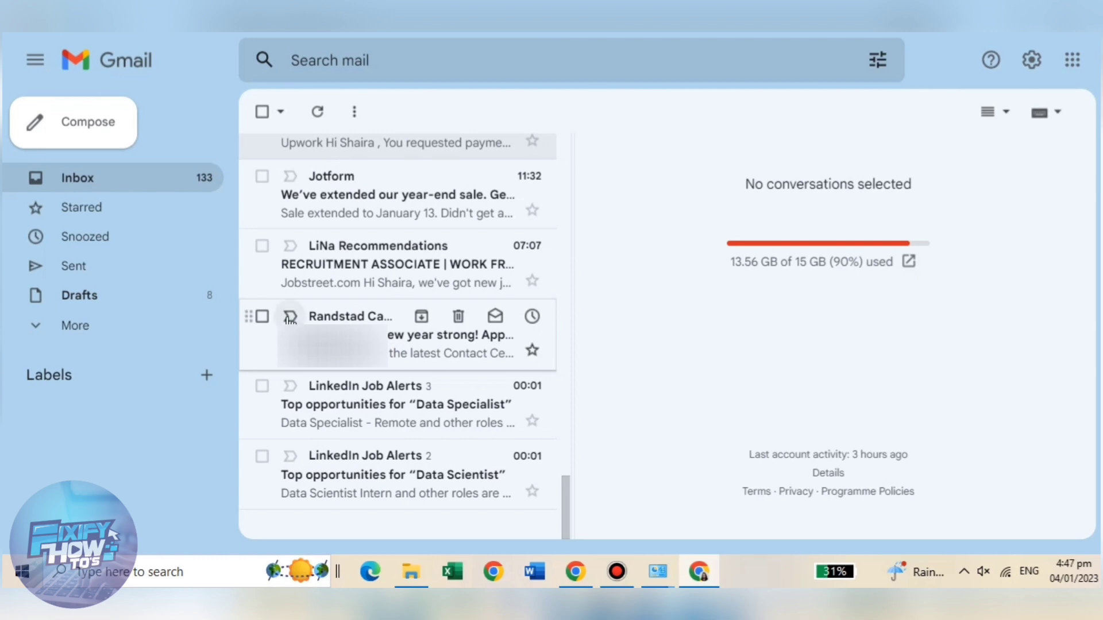
left_click(288, 316)
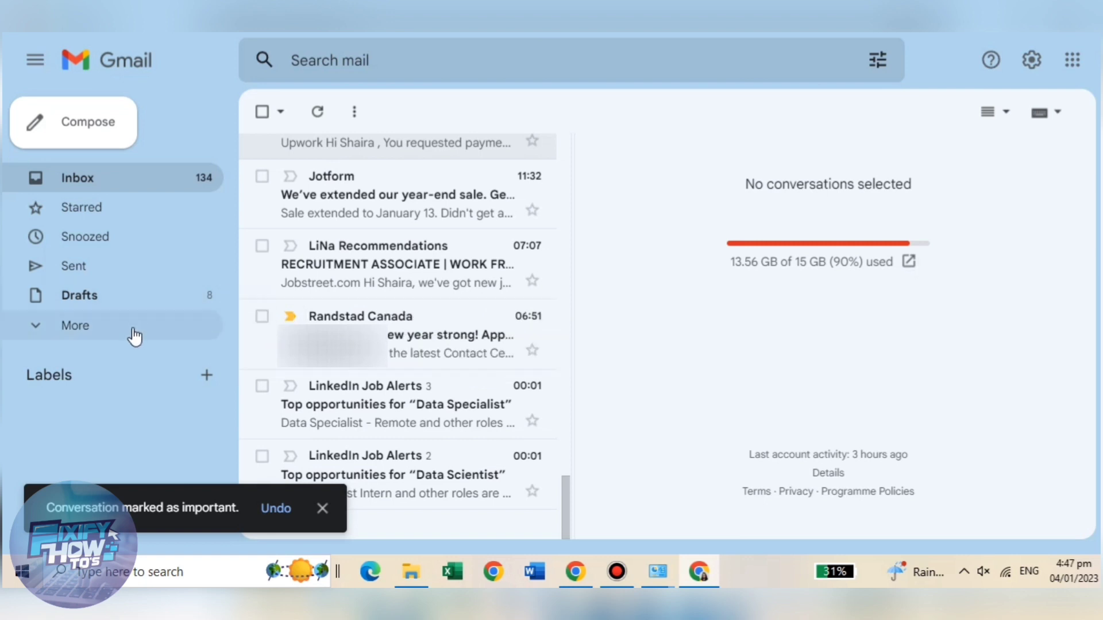
left_click(76, 325)
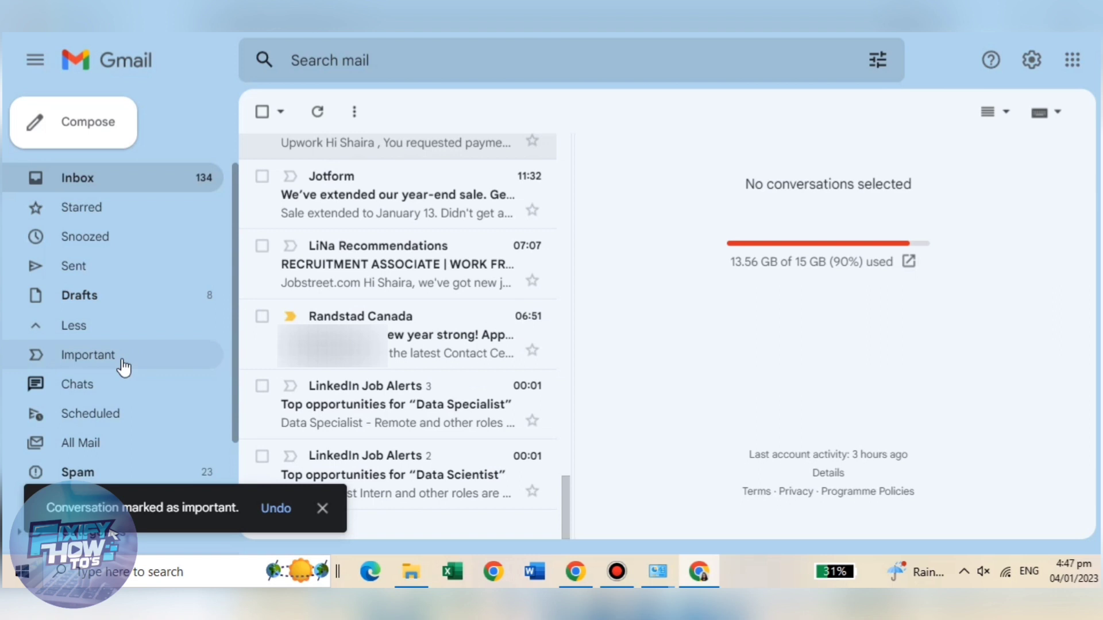